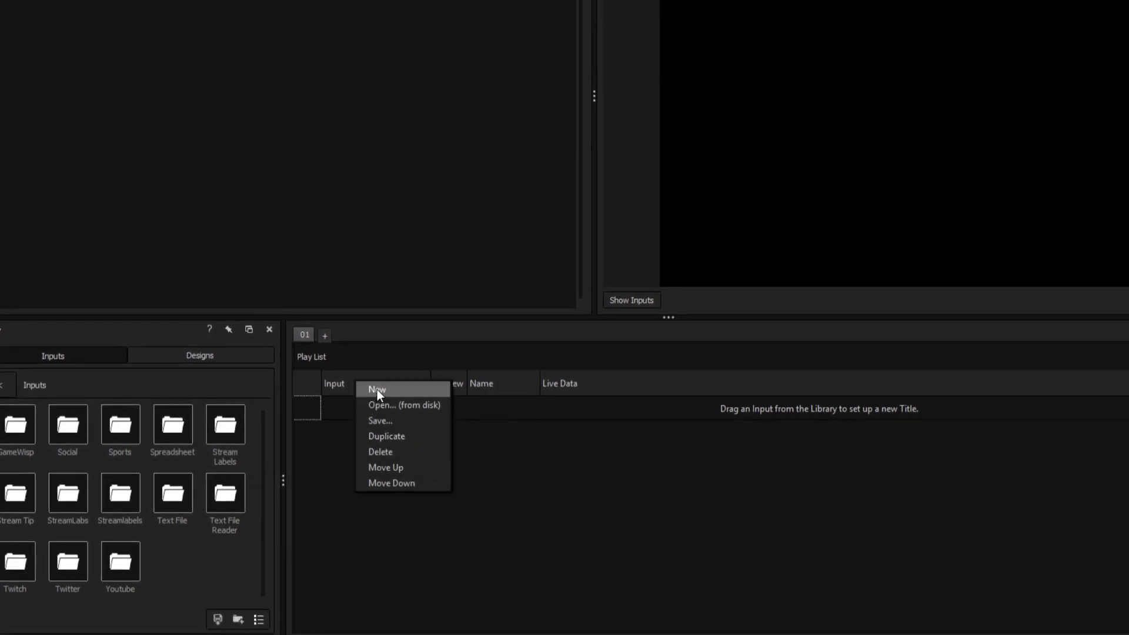
# - Add a new blank title to the play list and go to the RSS Reader input setup
pyautogui.click(377, 389)
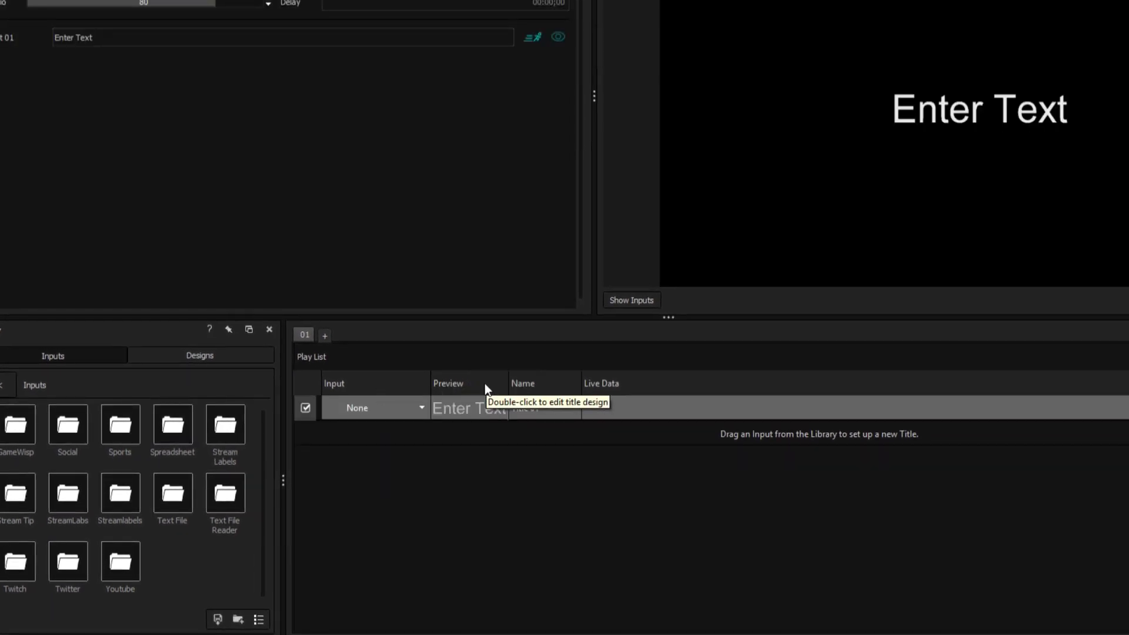
pyautogui.click(110, 7)
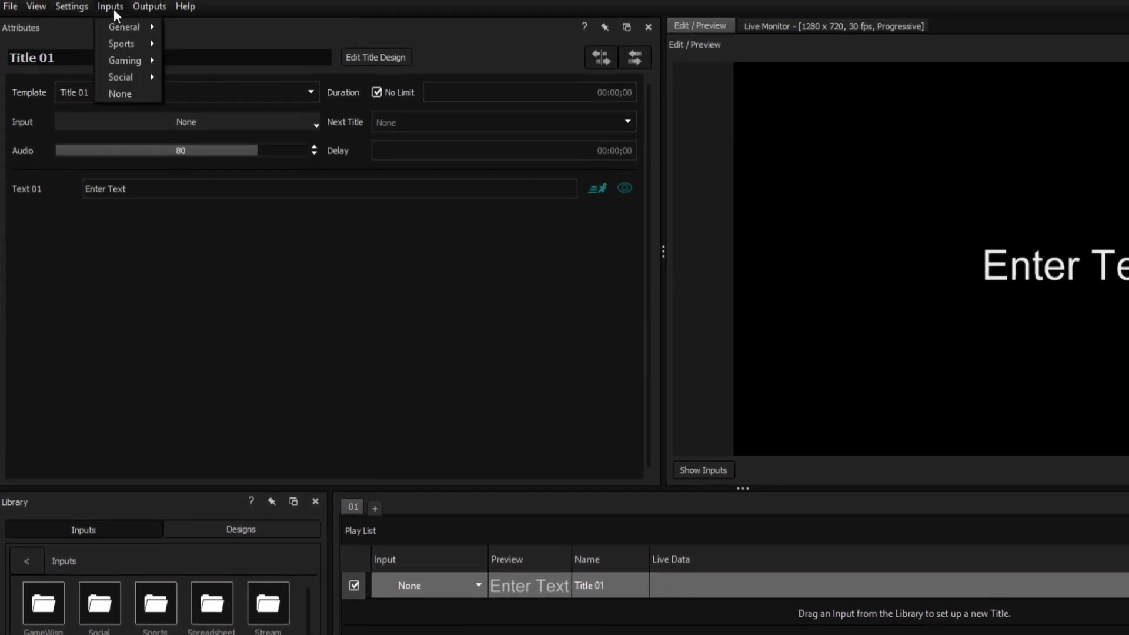
pyautogui.moveTo(124, 27)
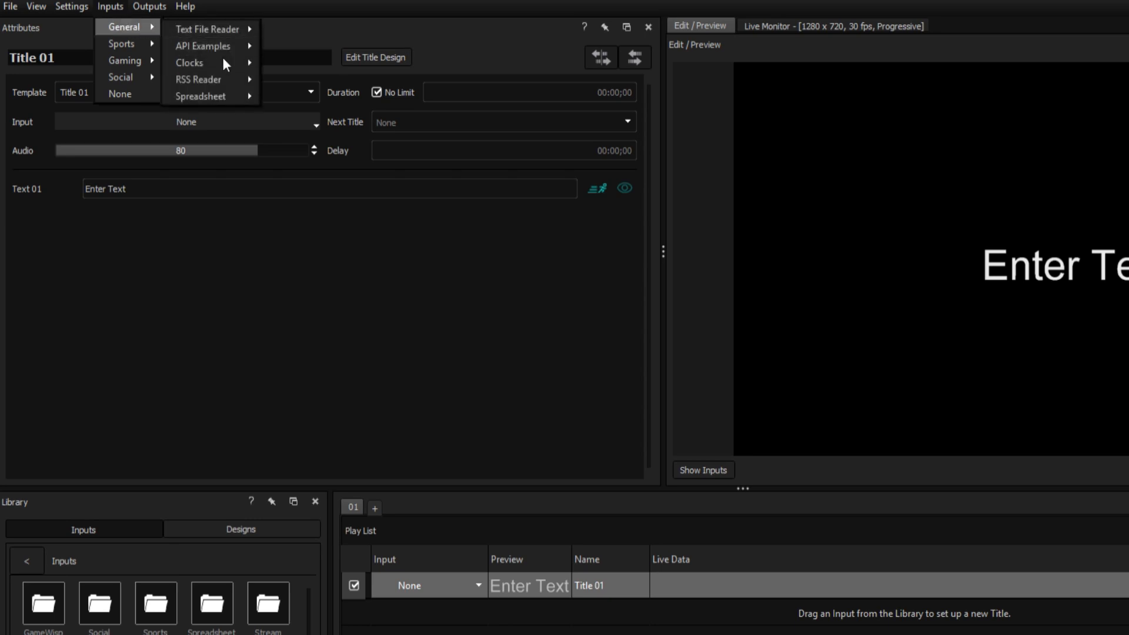
pyautogui.click(284, 89)
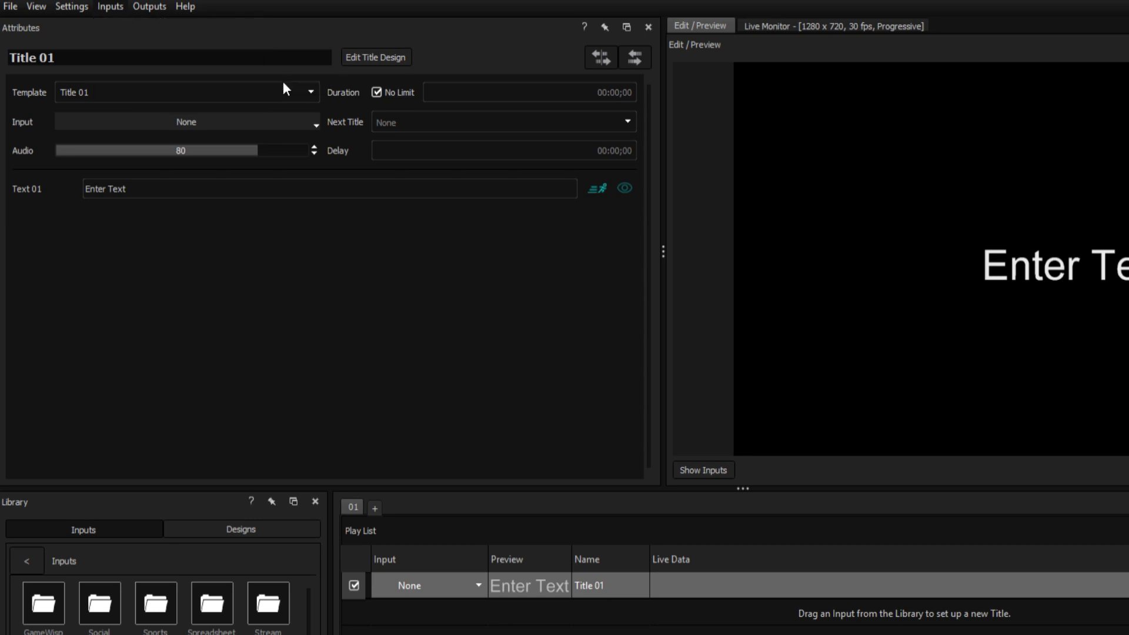
# - Name the input 'ESPN Top News' and paste the ESPN Top Headlines feed URL as its address
pyautogui.click(84, 25)
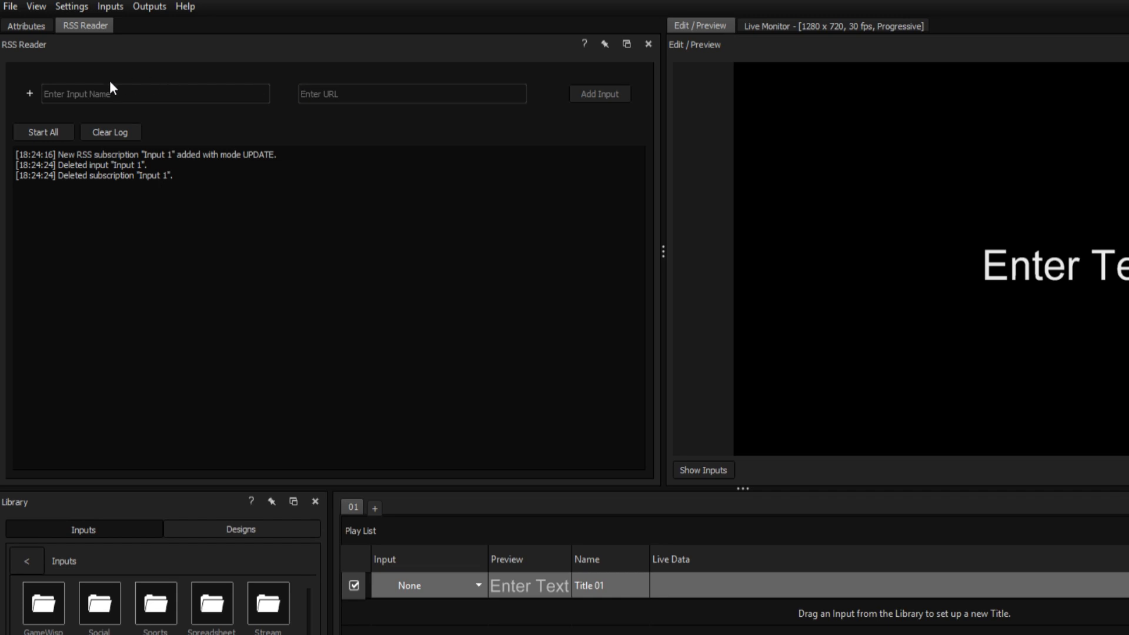
pyautogui.write('ESPN Top News')
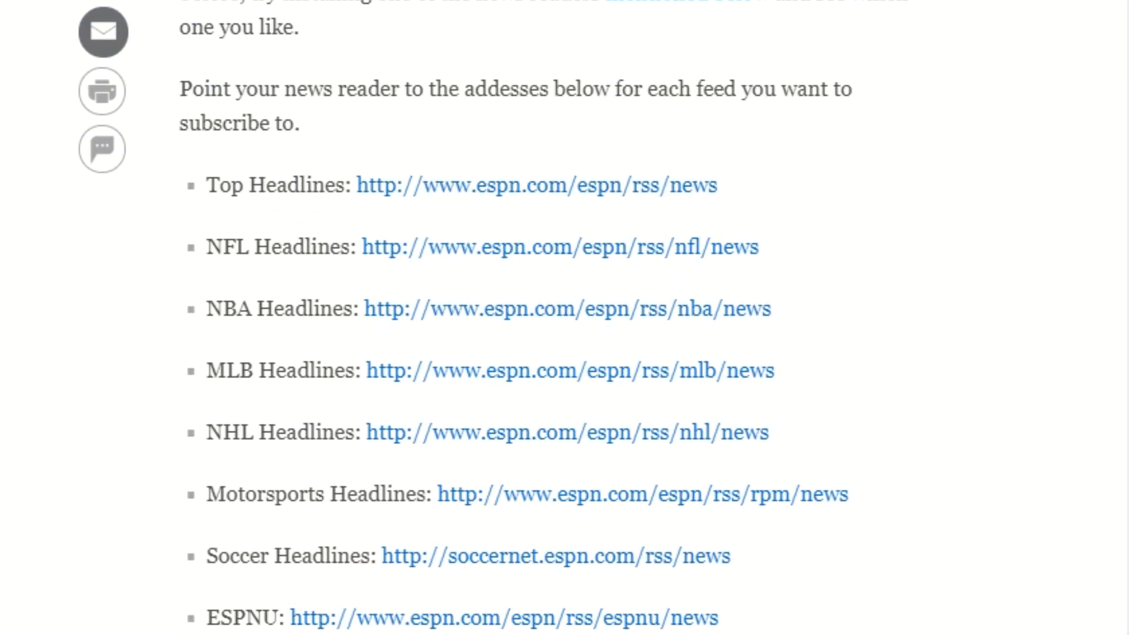
pyautogui.rightClick(536, 184)
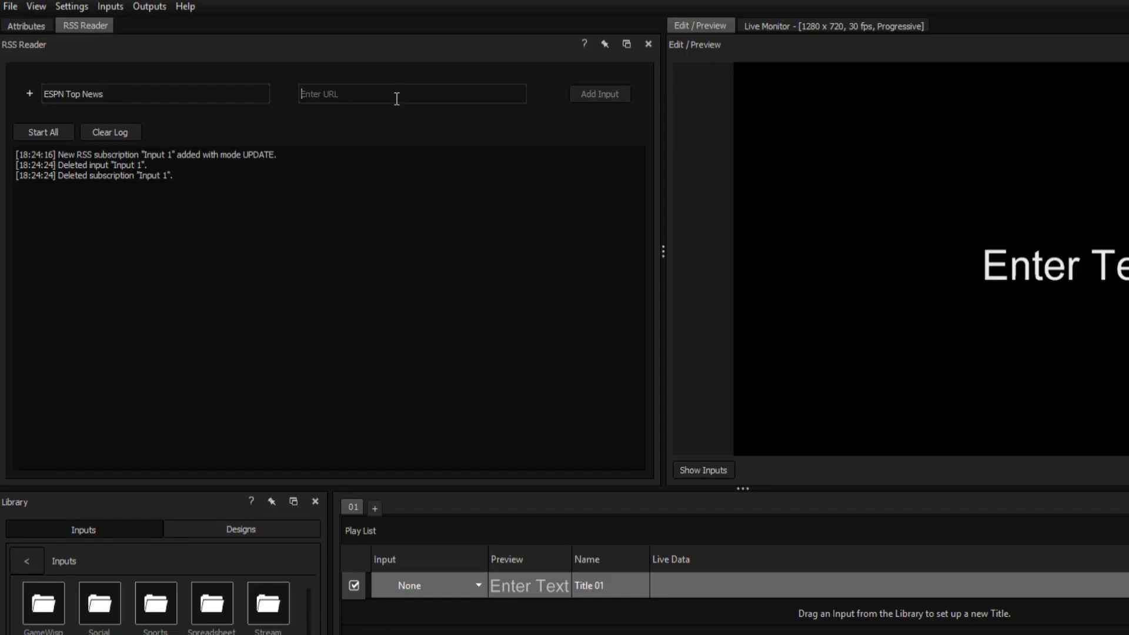
pyautogui.click(599, 94)
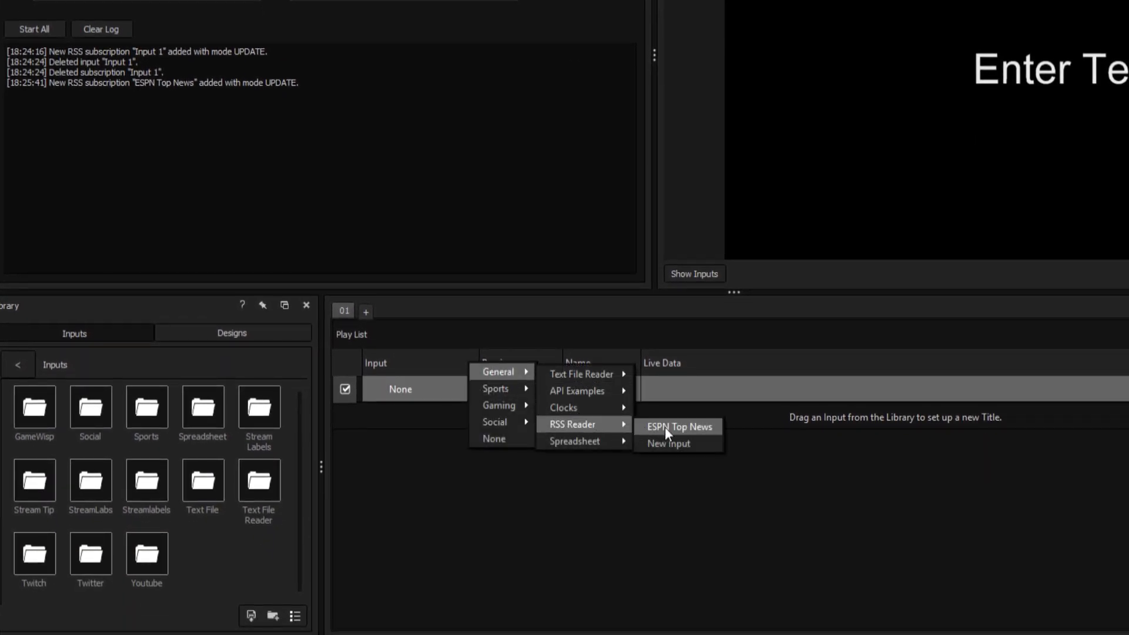
# - Assign ESPN Top News as Title 01's input and reveal the feed's data fields
pyautogui.click(677, 426)
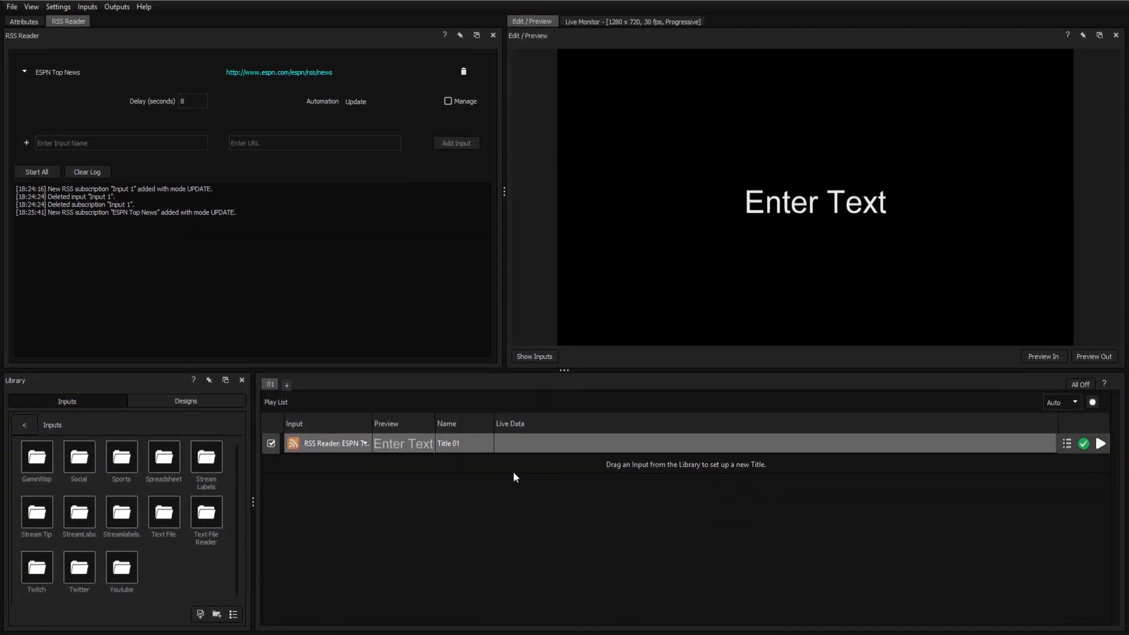
pyautogui.click(534, 356)
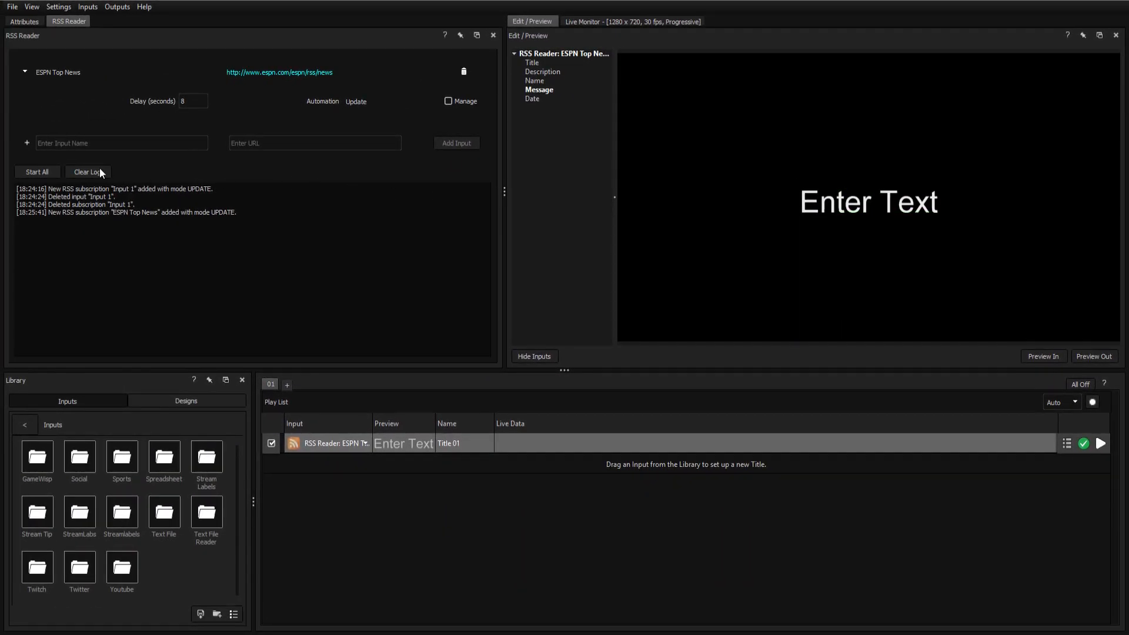
# - Start all inputs so the ESPN feed downloads its stories into the title
pyautogui.click(37, 171)
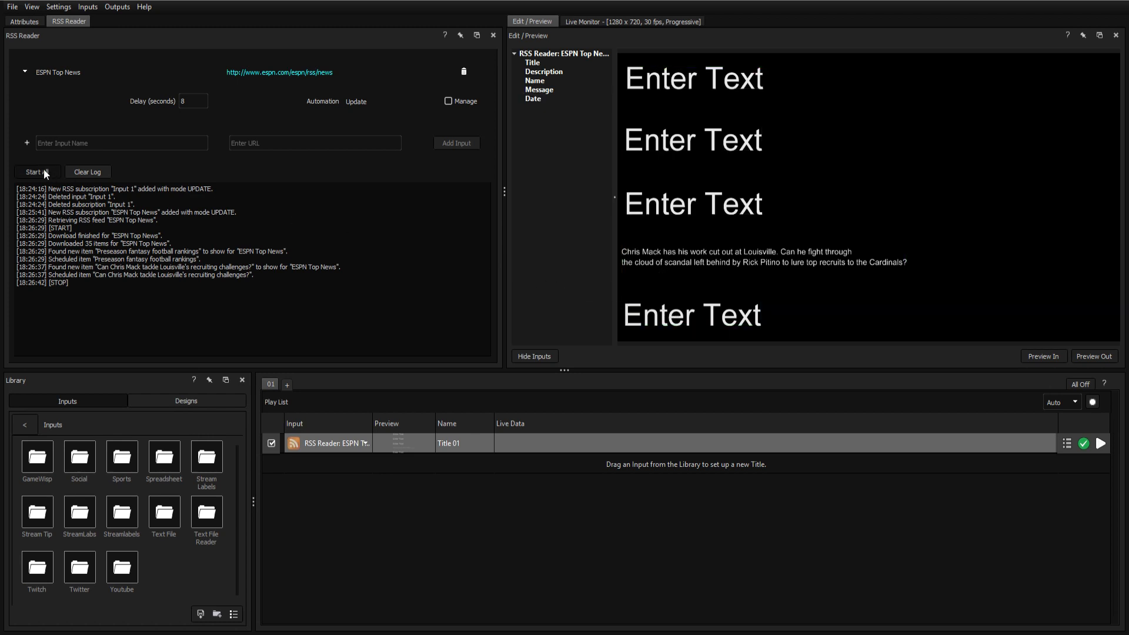
# - Fetch the latest ESPN stories with Start All, then stop the feed
pyautogui.click(34, 173)
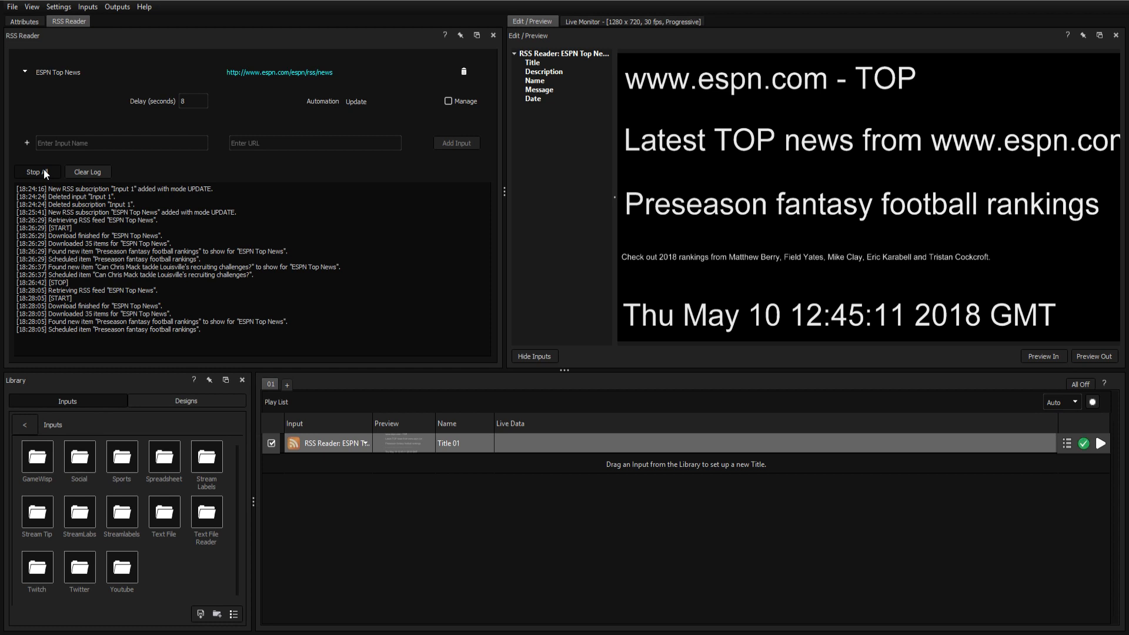
pyautogui.click(35, 172)
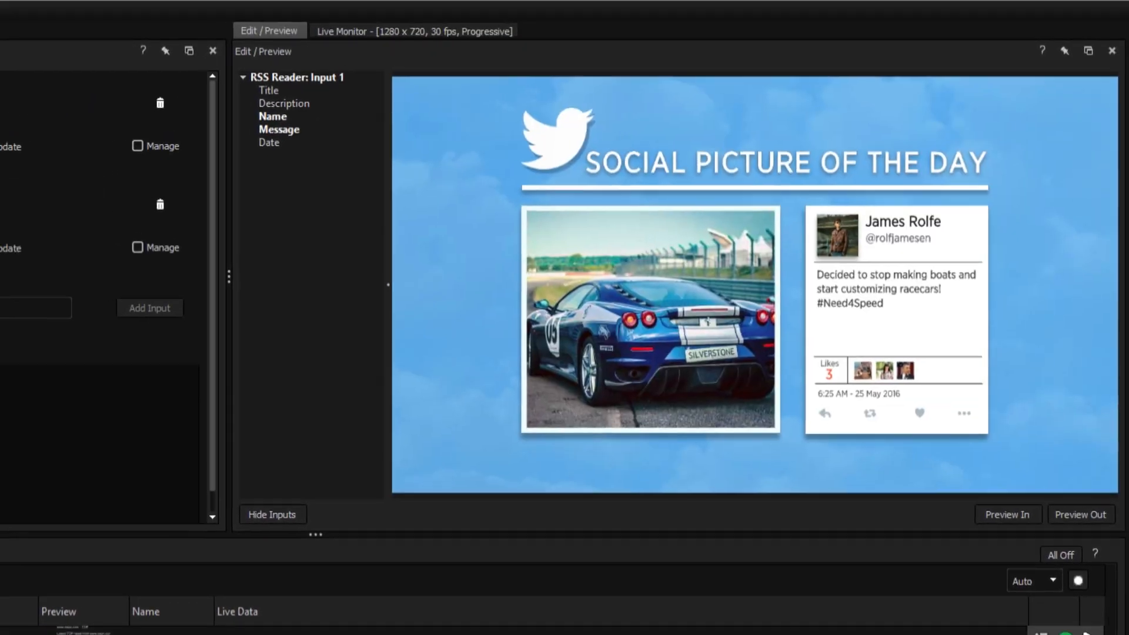
# - Bring up the Twitter title's menu to edit its design
pyautogui.rightClick(396, 464)
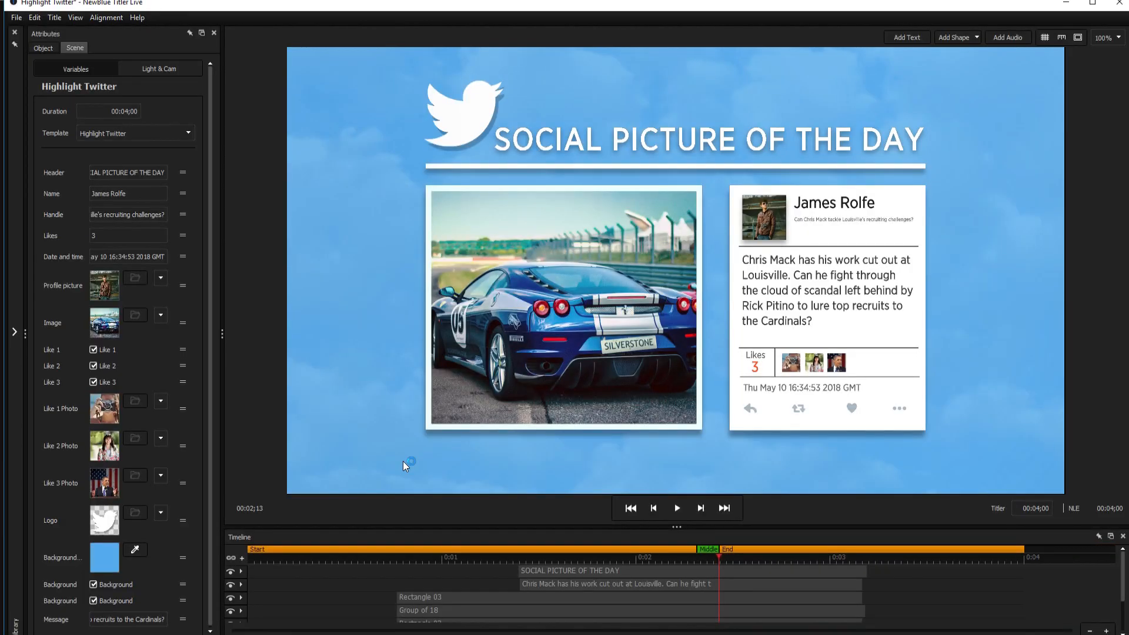
# - Delete the reply, retweet, like and more icon layers from the tweet card
pyautogui.click(749, 409)
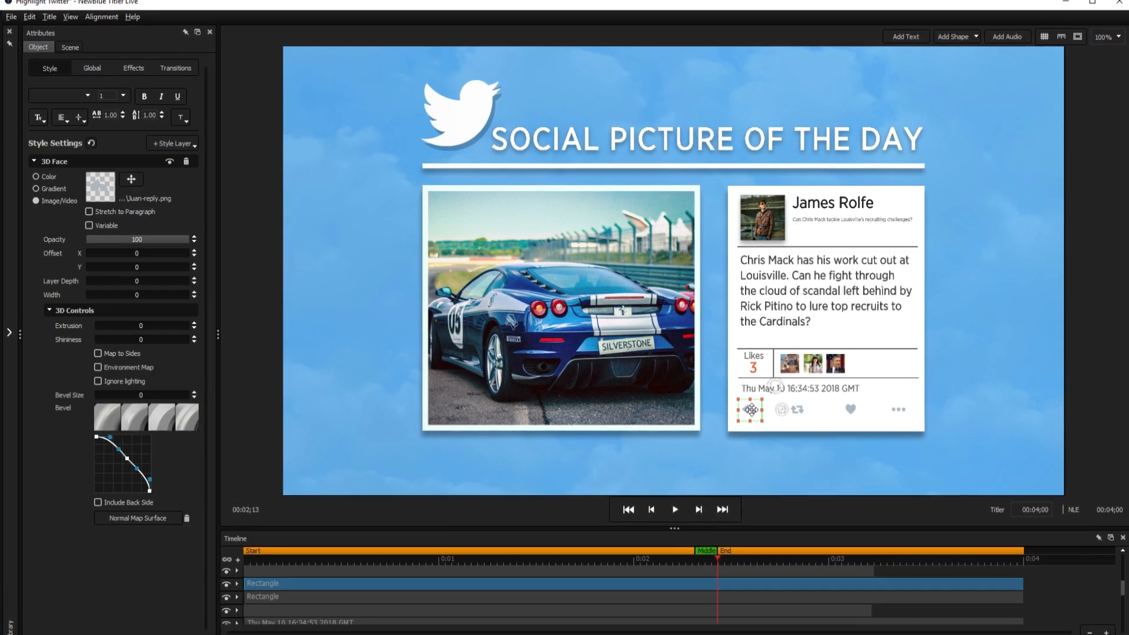
pyautogui.click(69, 47)
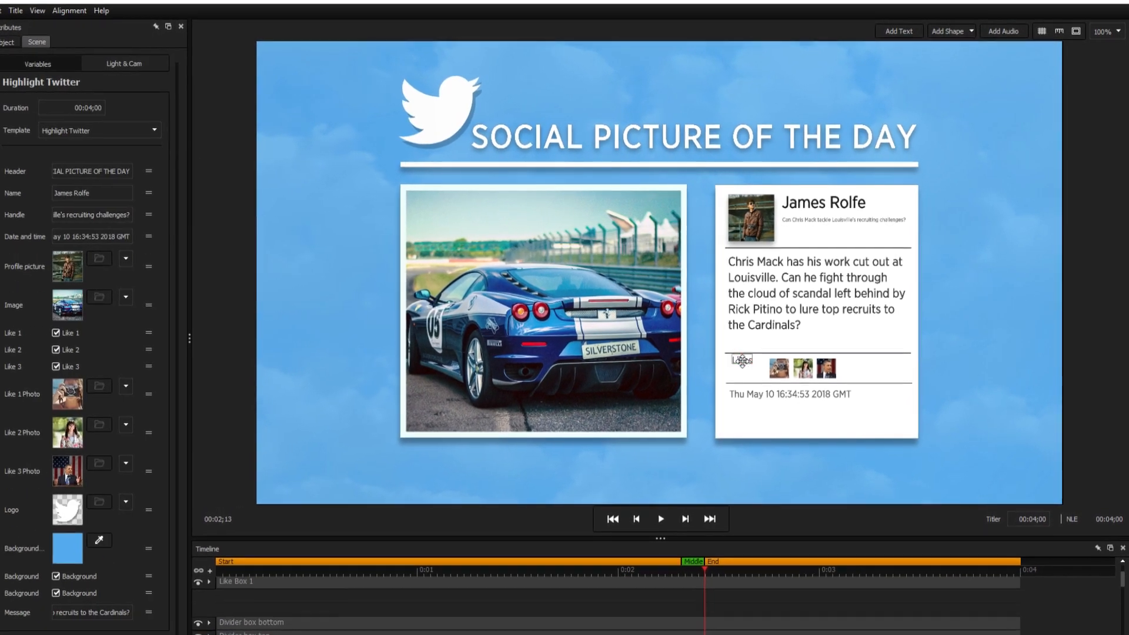